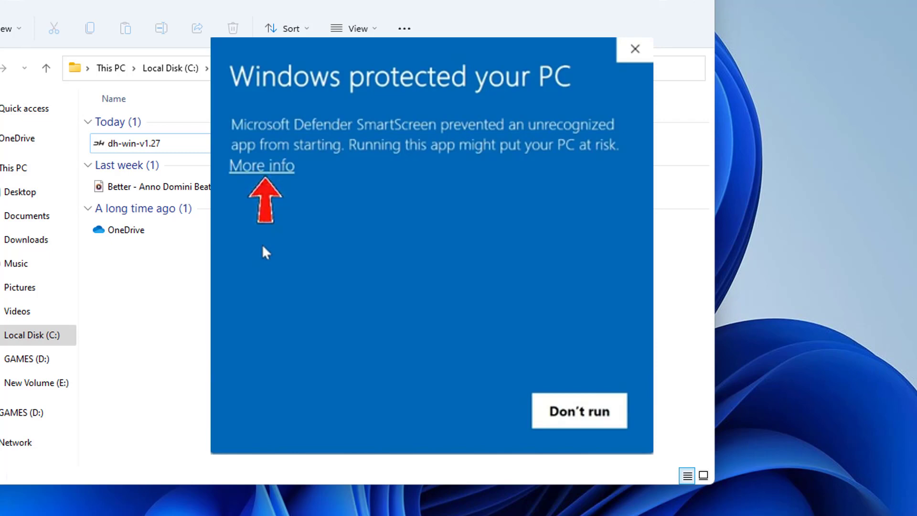
# Expand the SmartScreen warning for dh-win-v1.27 to reveal the app details.
pyautogui.click(261, 166)
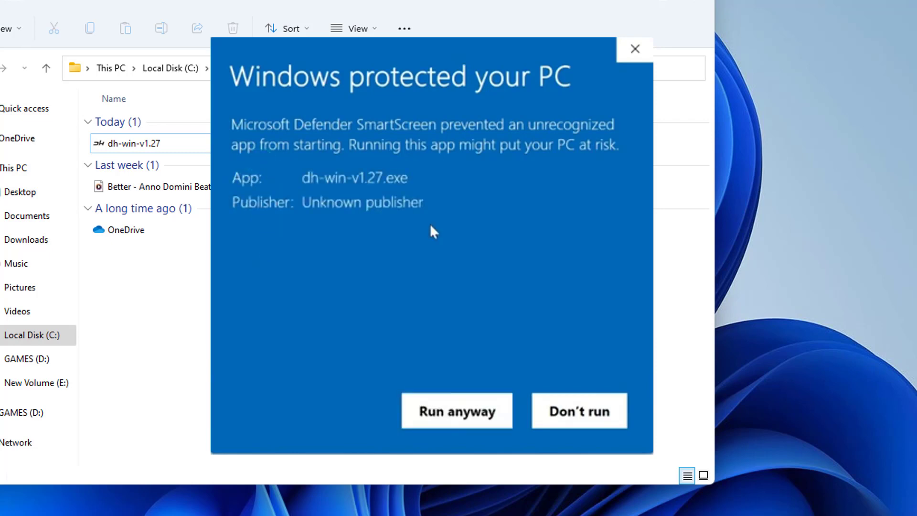
pyautogui.moveTo(432, 363)
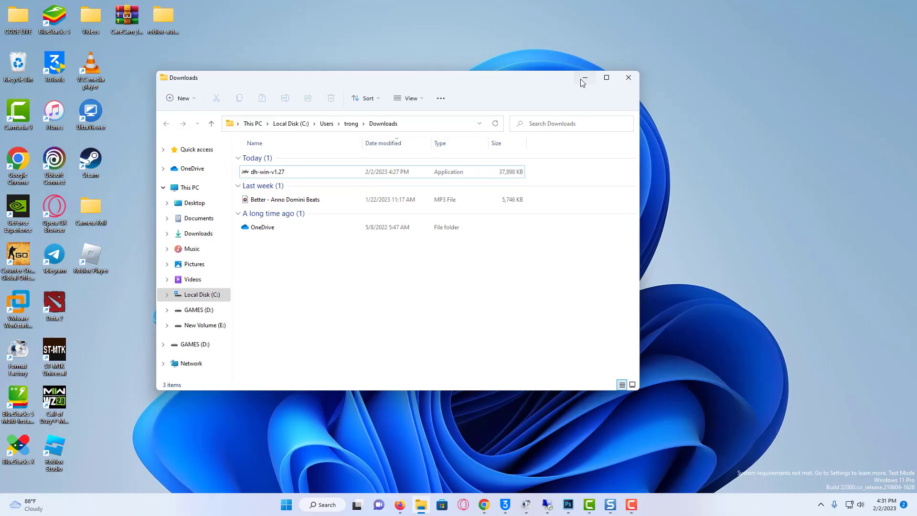
# Minimize Explorer and open Settings to the Privacy & security page.
pyautogui.click(584, 78)
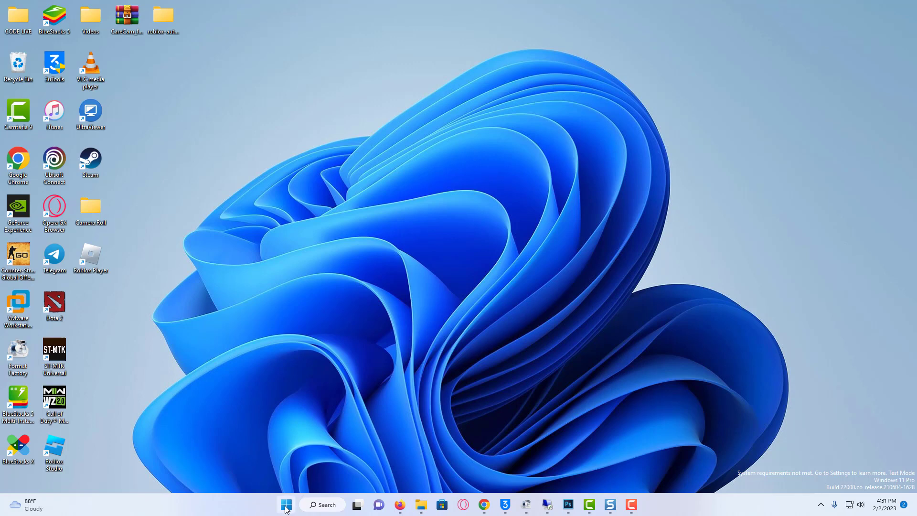
pyautogui.click(287, 504)
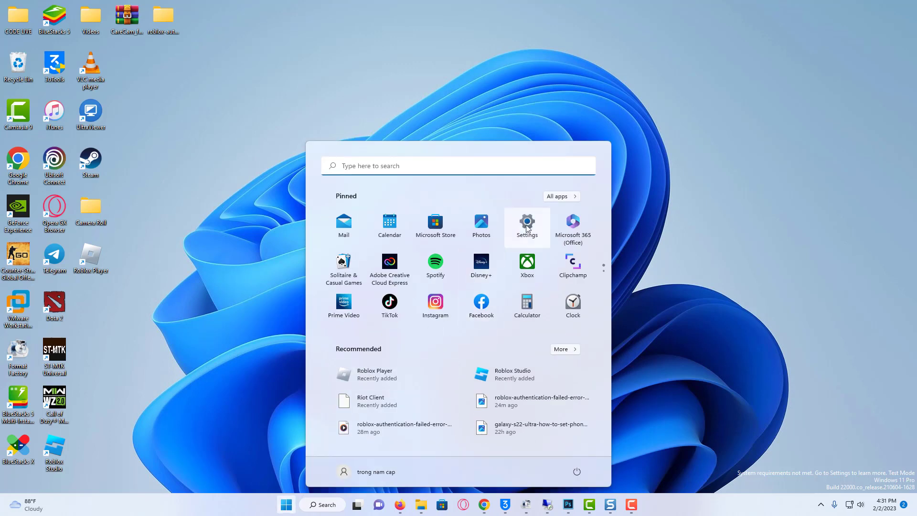
pyautogui.click(527, 222)
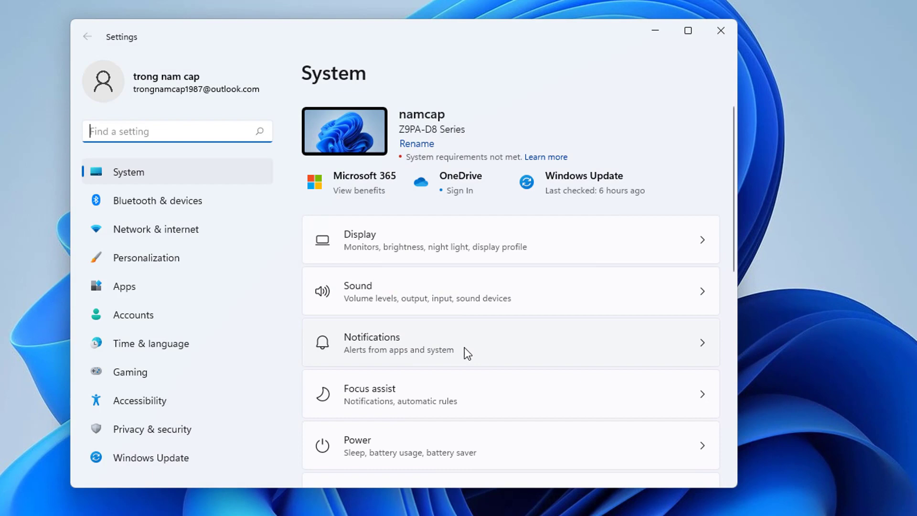
pyautogui.click(152, 429)
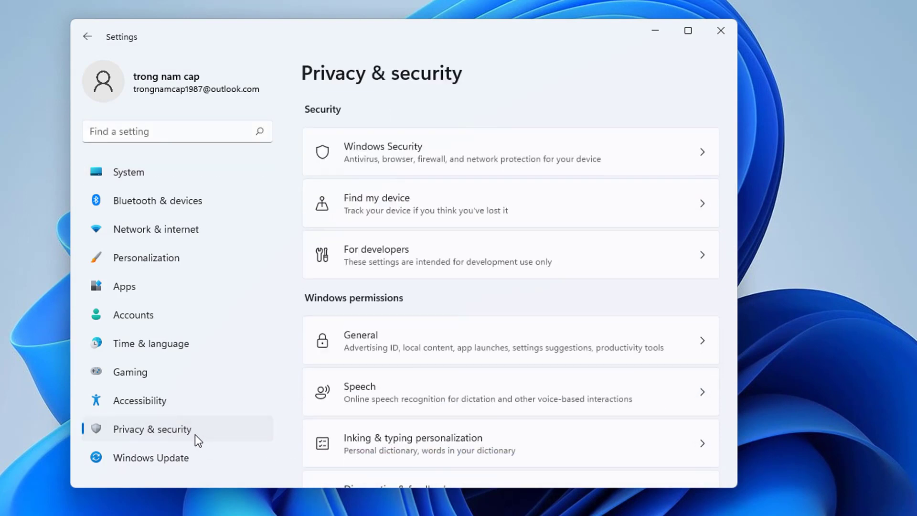
pyautogui.moveTo(466, 163)
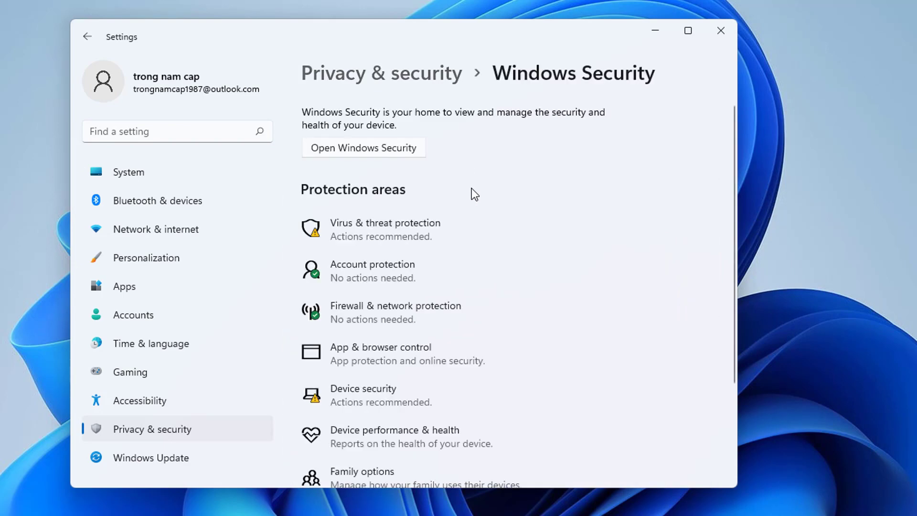
# Launch the Windows Security app and show its Virus & threat protection page.
pyautogui.click(363, 147)
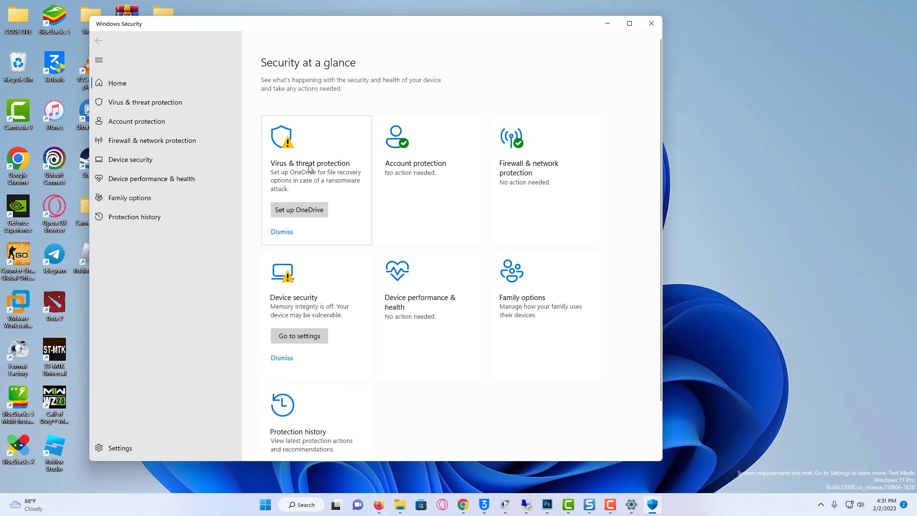
pyautogui.click(144, 103)
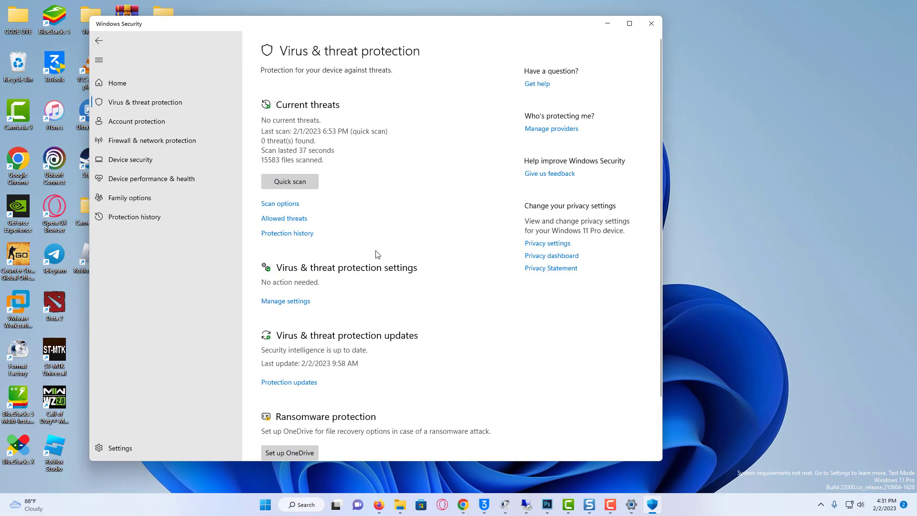
pyautogui.moveTo(286, 304)
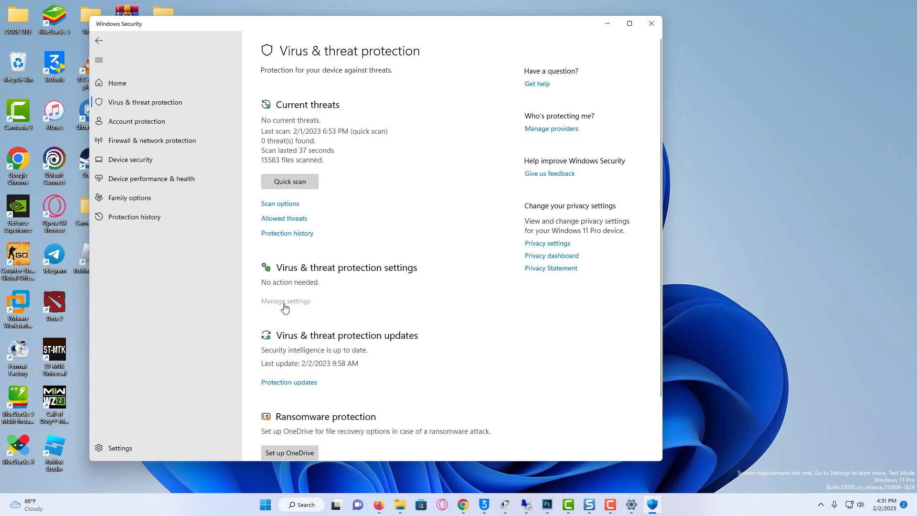
# Switch off real-time, cloud, sample submission and Tamper Protection in Defender settings.
pyautogui.click(285, 301)
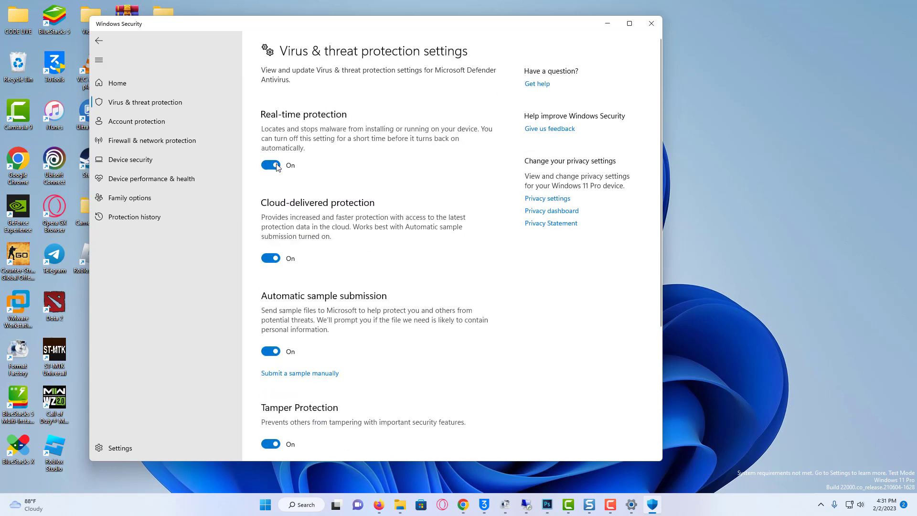
pyautogui.click(270, 165)
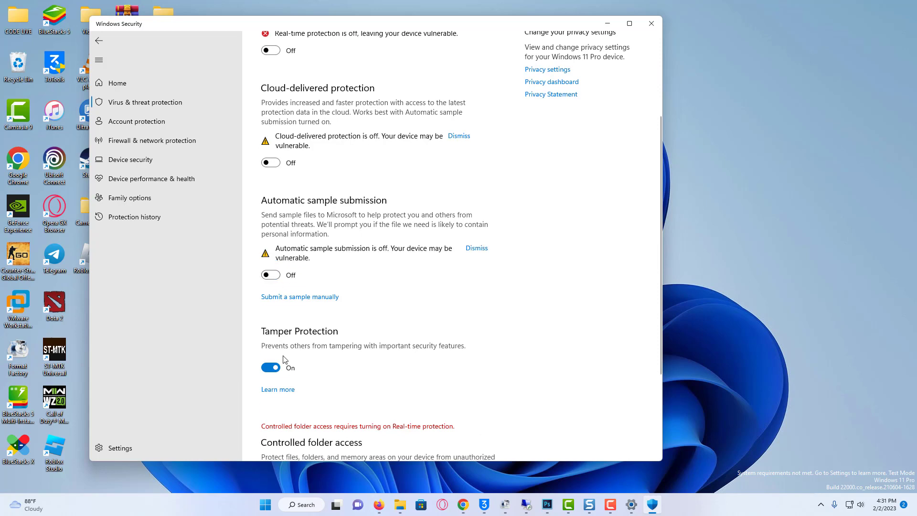
pyautogui.click(270, 367)
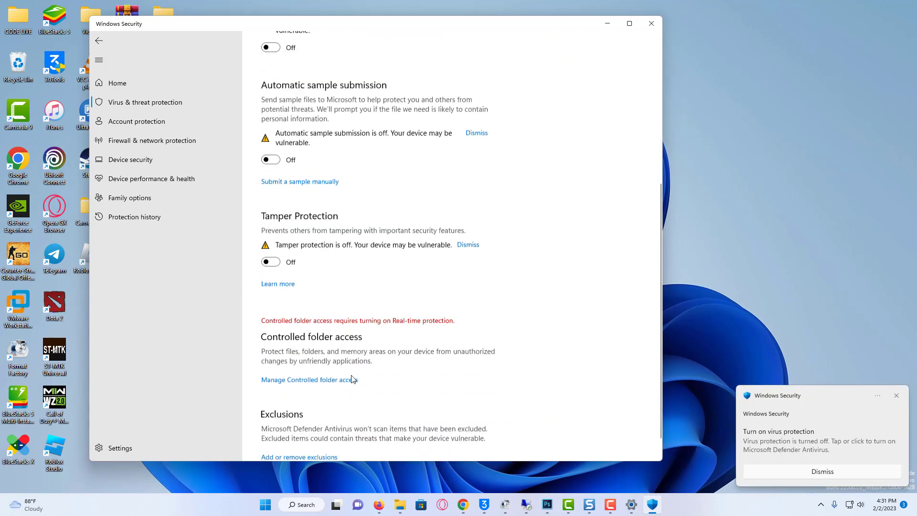
# Launch dh-win-v1.27 from Downloads, opening the Drone-Hacks installer.
pyautogui.scroll(3)
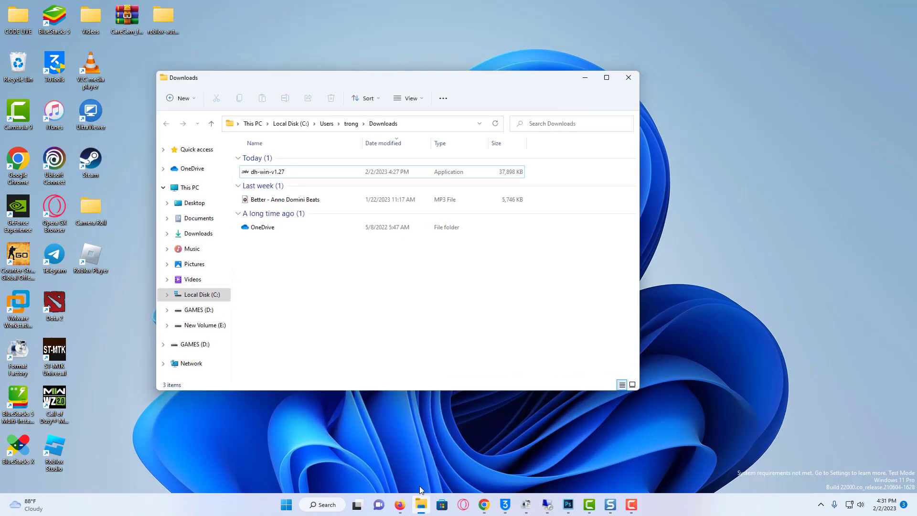
pyautogui.click(265, 171)
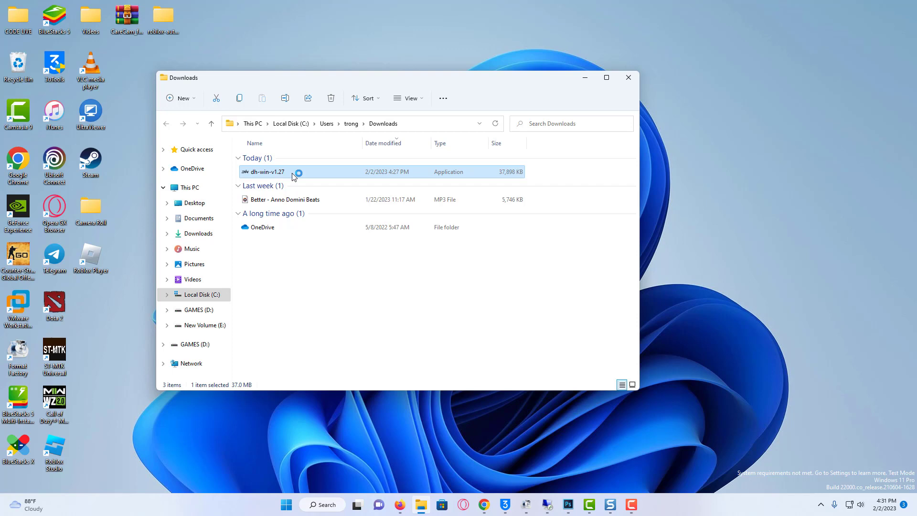
pyautogui.moveTo(522, 305)
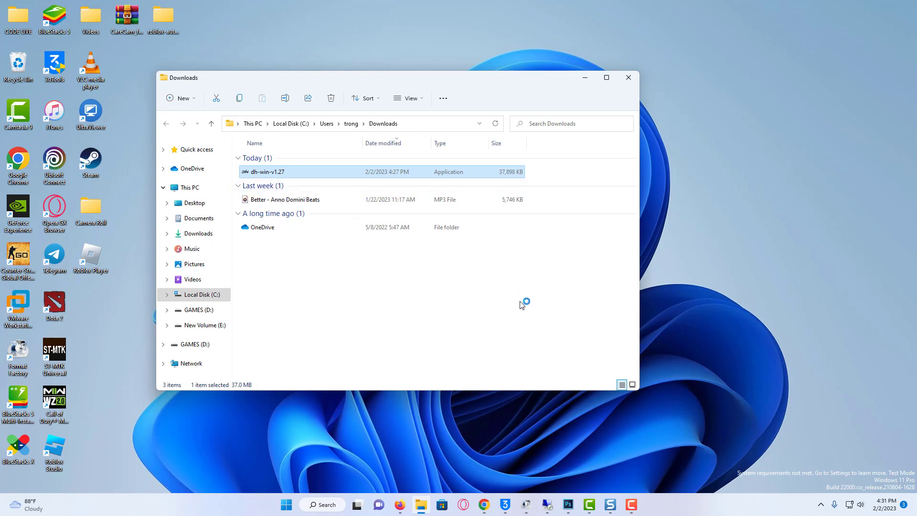
pyautogui.doubleClick(292, 172)
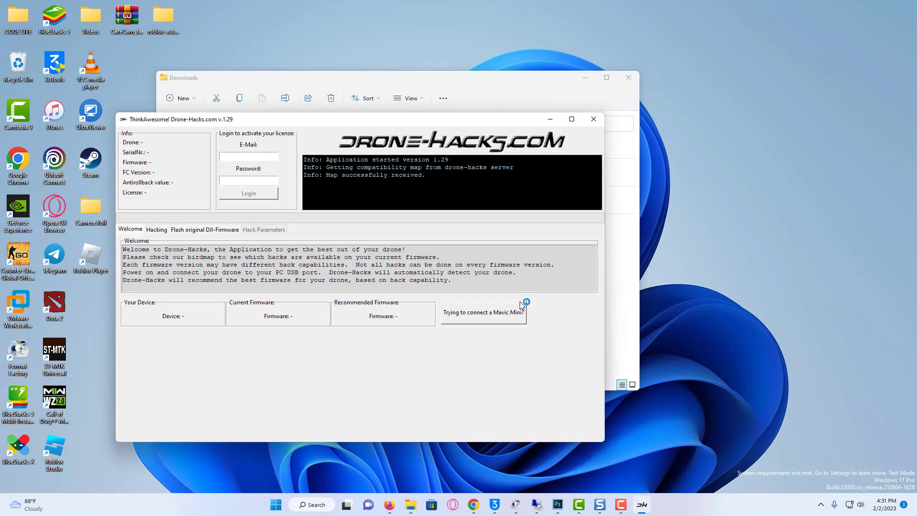